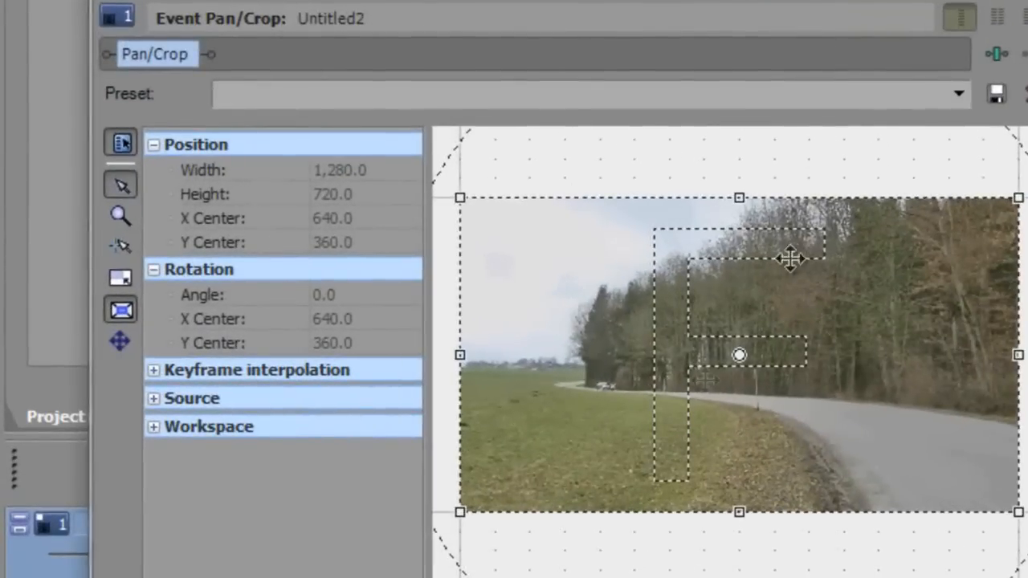
mouse_move(120, 277)
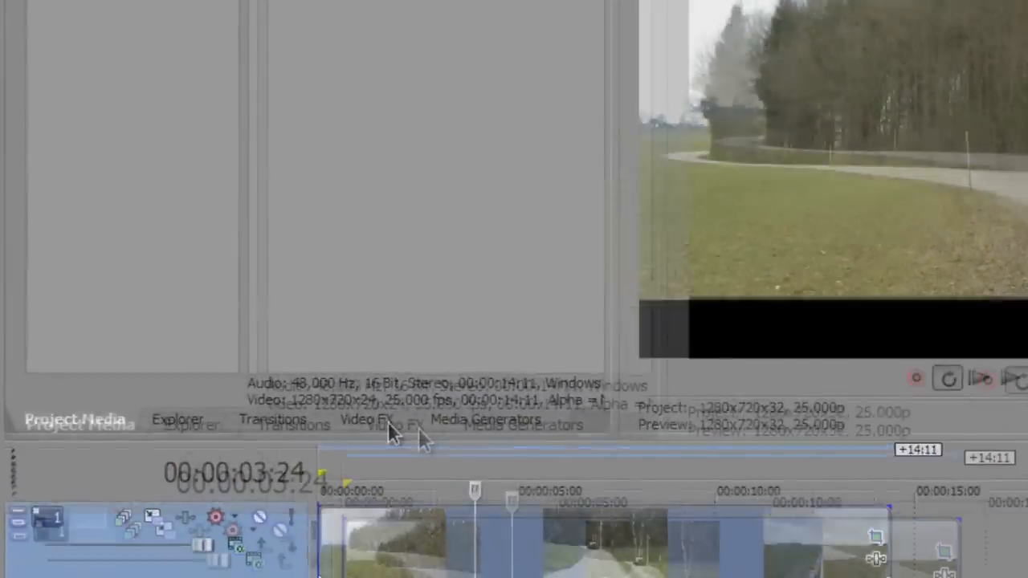
Apply the (Default) Color Curves preset from Video FX to the road clip.
left_click(366, 419)
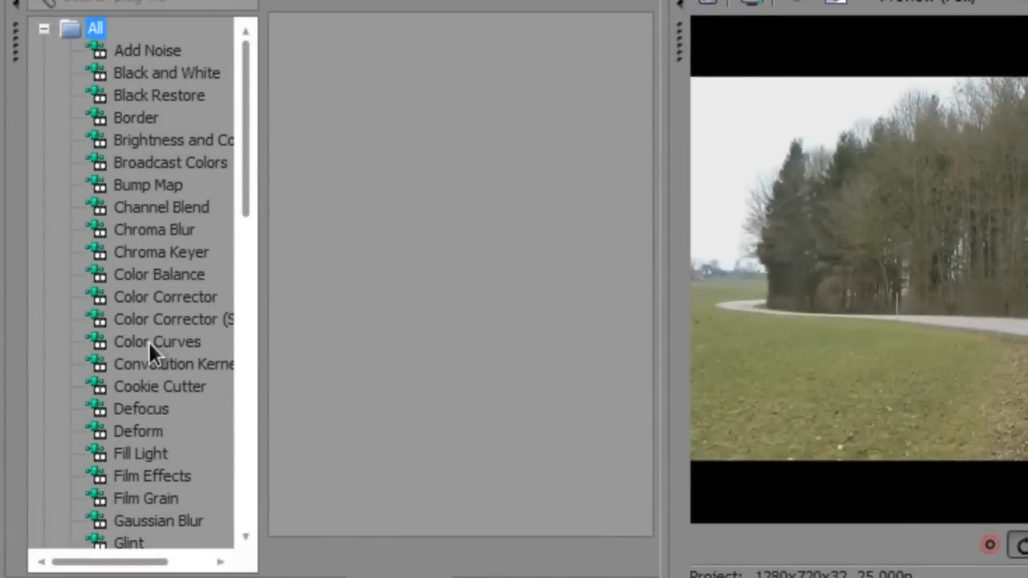
left_click(158, 341)
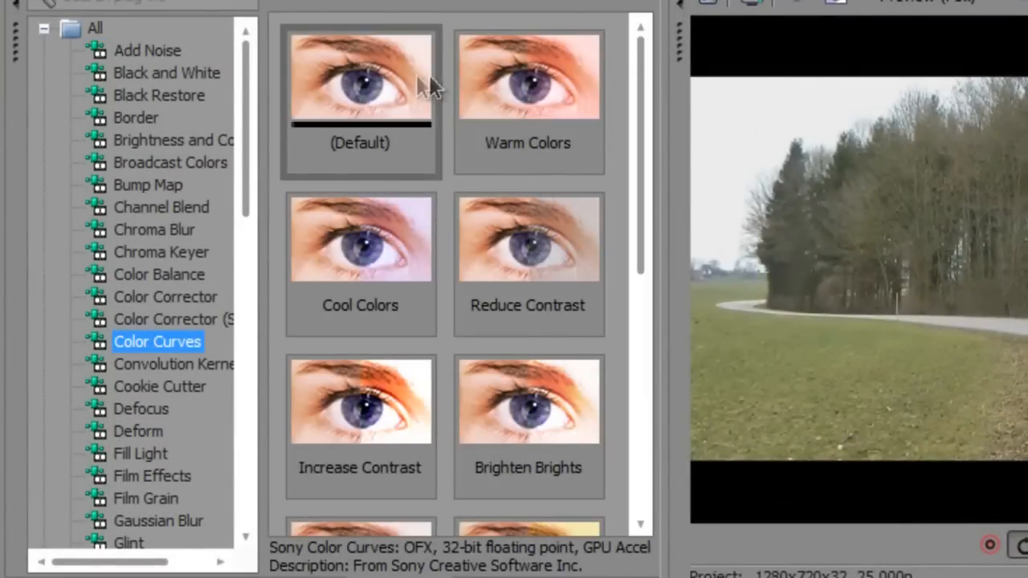
left_click(359, 76)
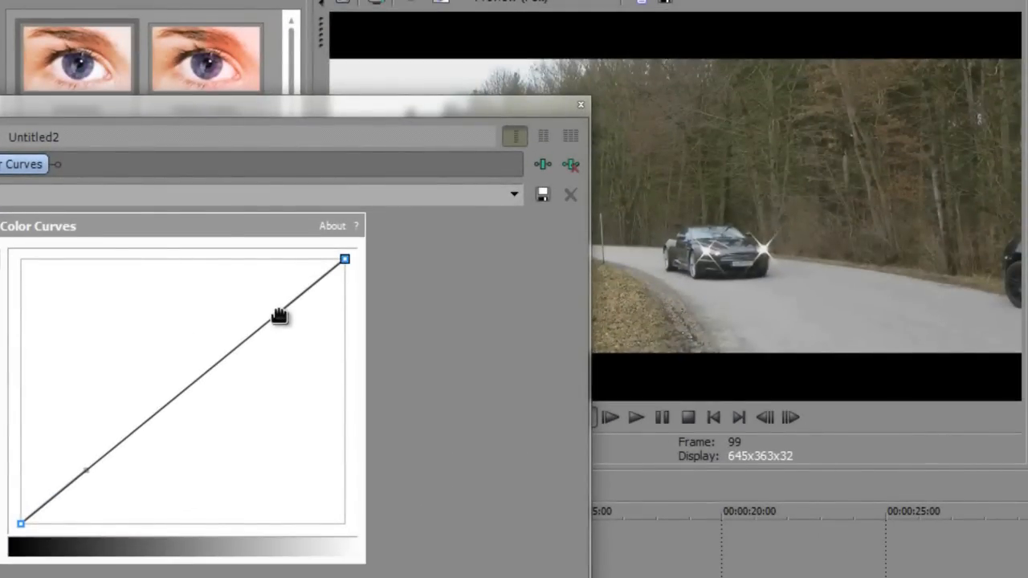
Raise the curve's highlights and lower its shadows into an S-curve, then close Video Event FX.
left_click_drag(279, 313, 241, 263)
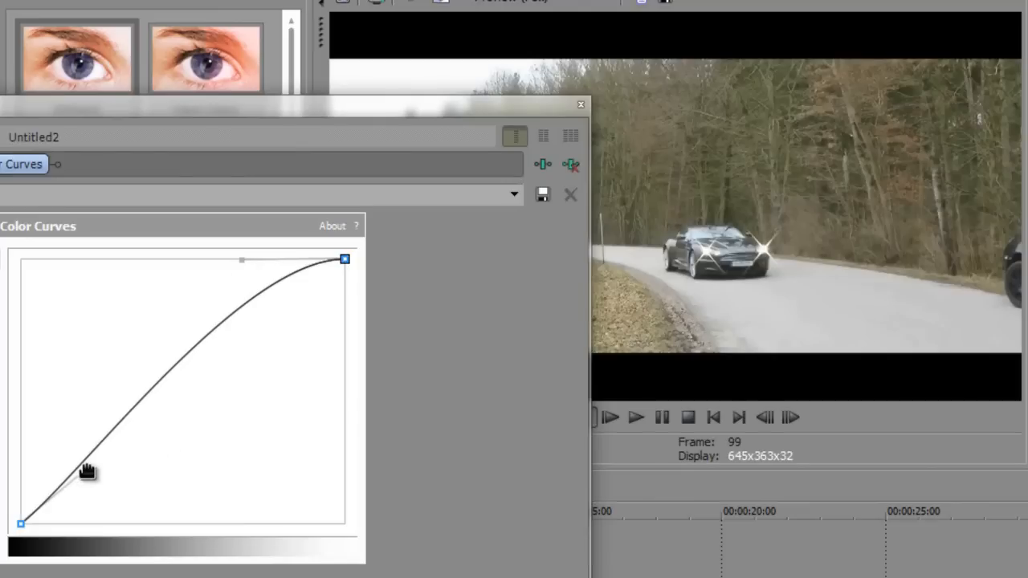
left_click_drag(86, 470, 109, 522)
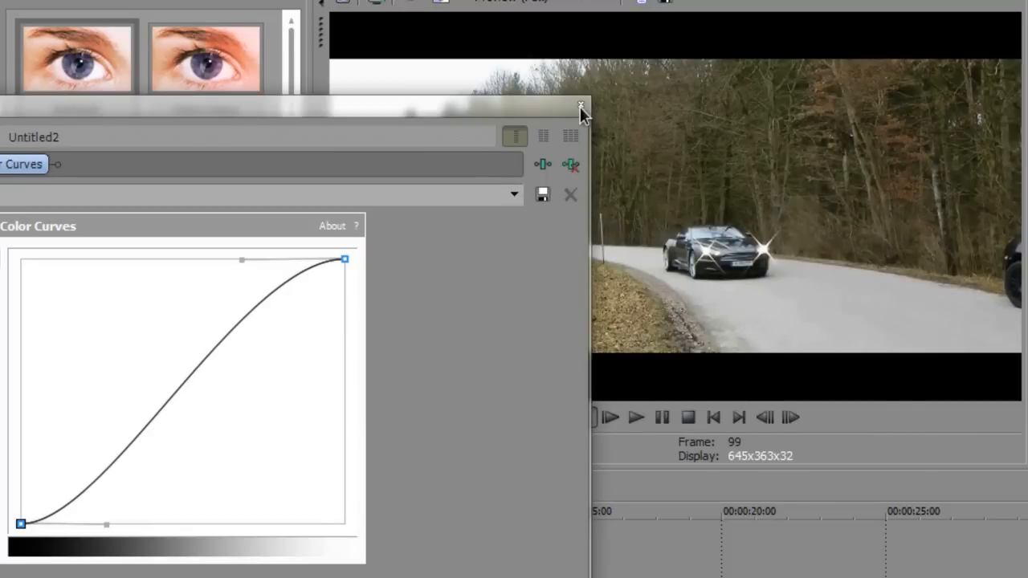
left_click(580, 106)
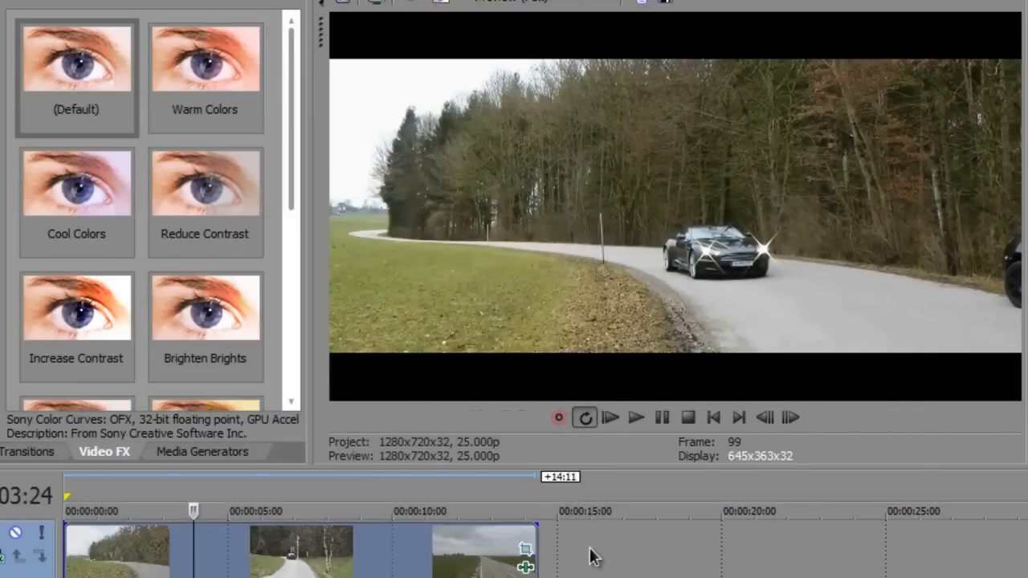
mouse_move(437, 56)
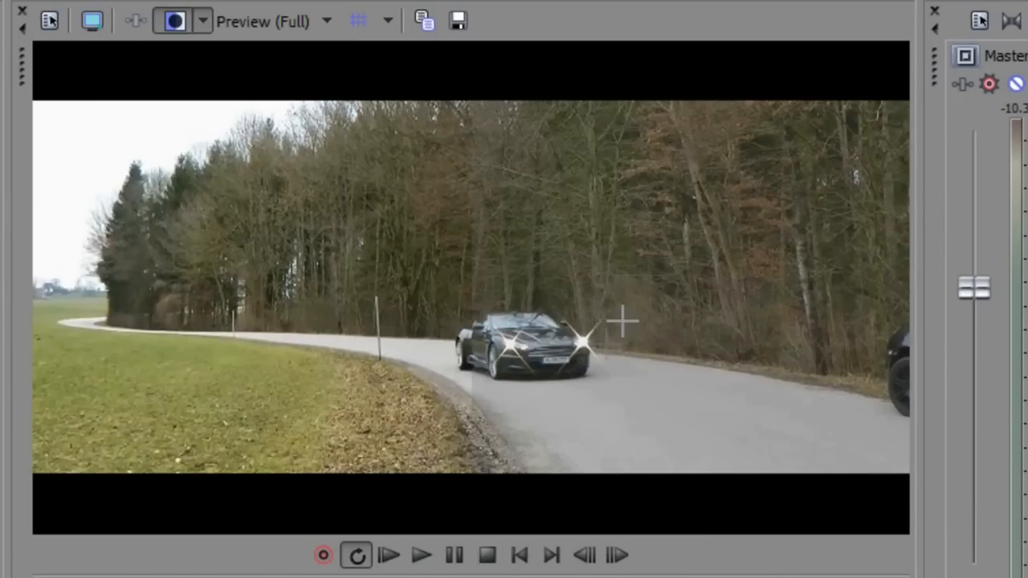
mouse_move(656, 303)
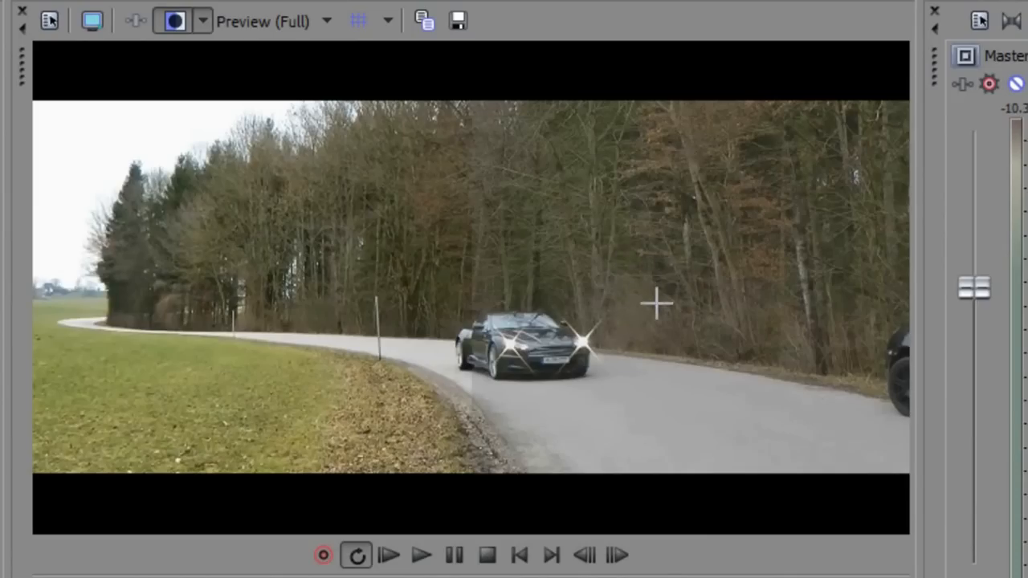
mouse_move(654, 406)
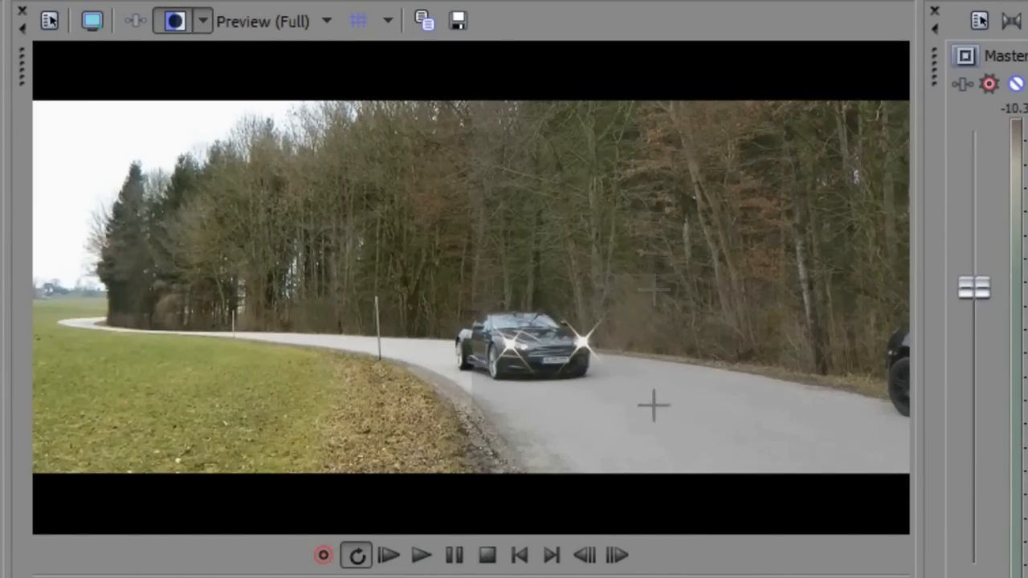
mouse_move(323, 294)
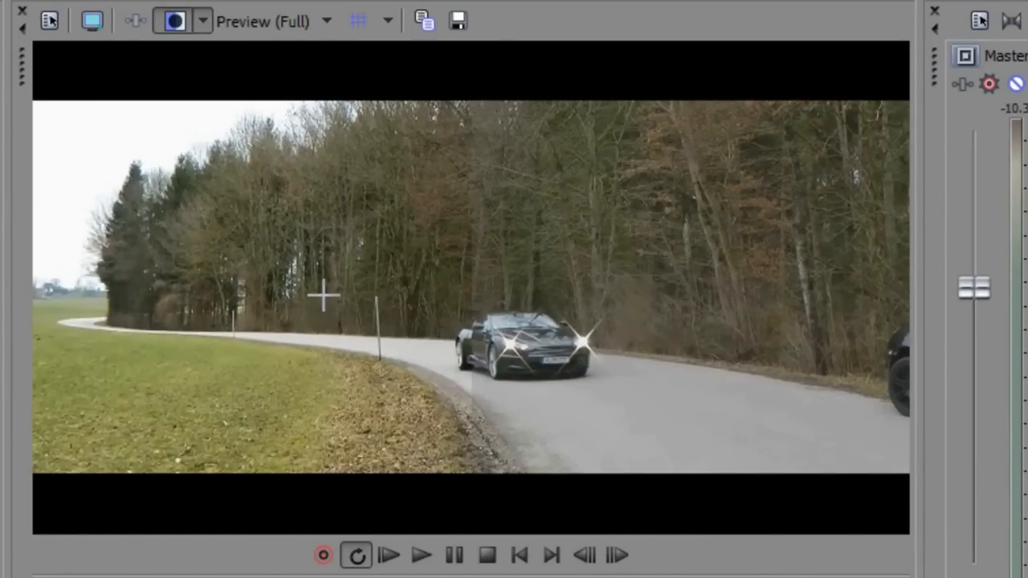
mouse_move(175, 21)
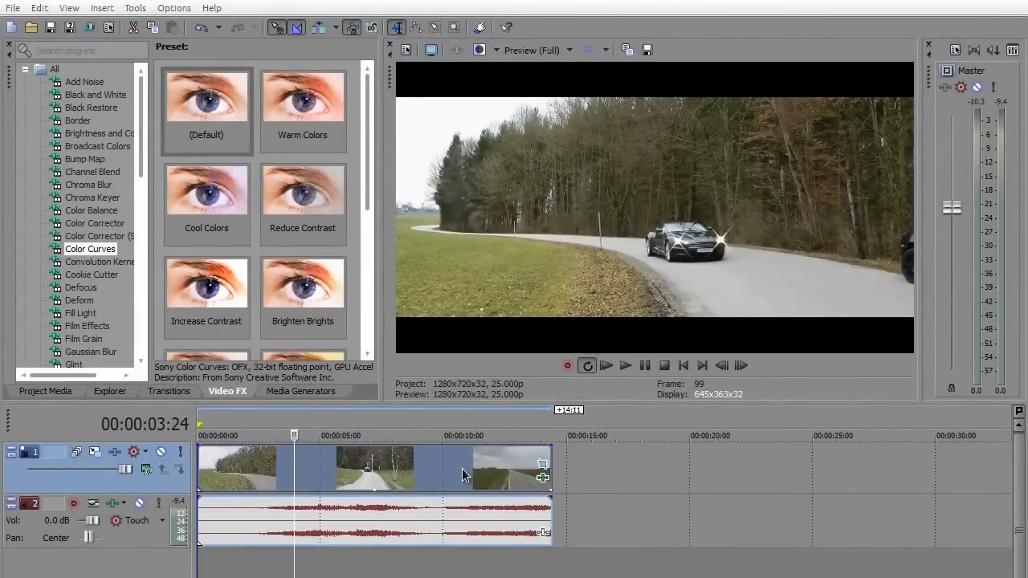
Add Sony Stabilize to the road clip through its right-click Media FX option.
right_click(462, 469)
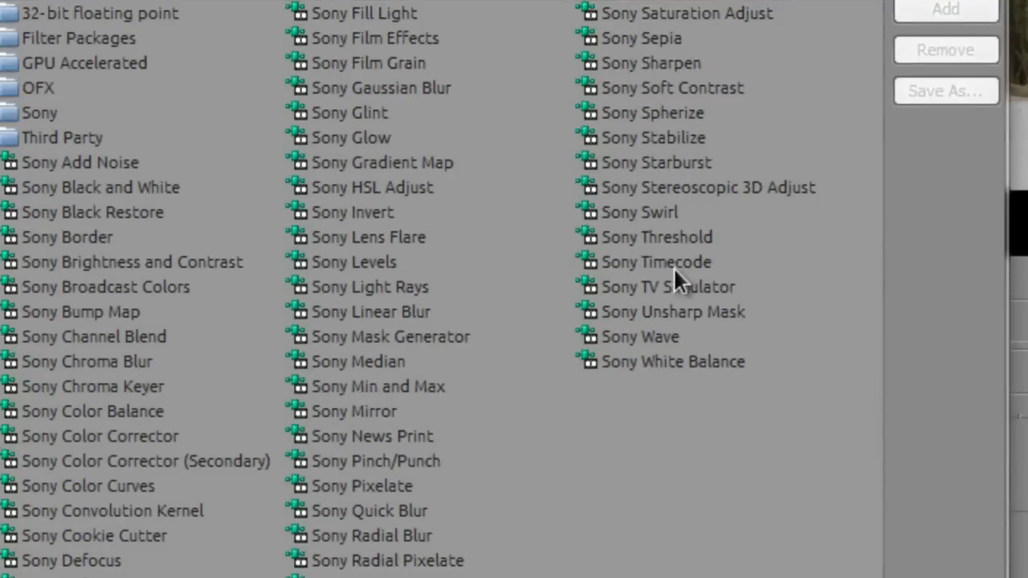
left_click(653, 137)
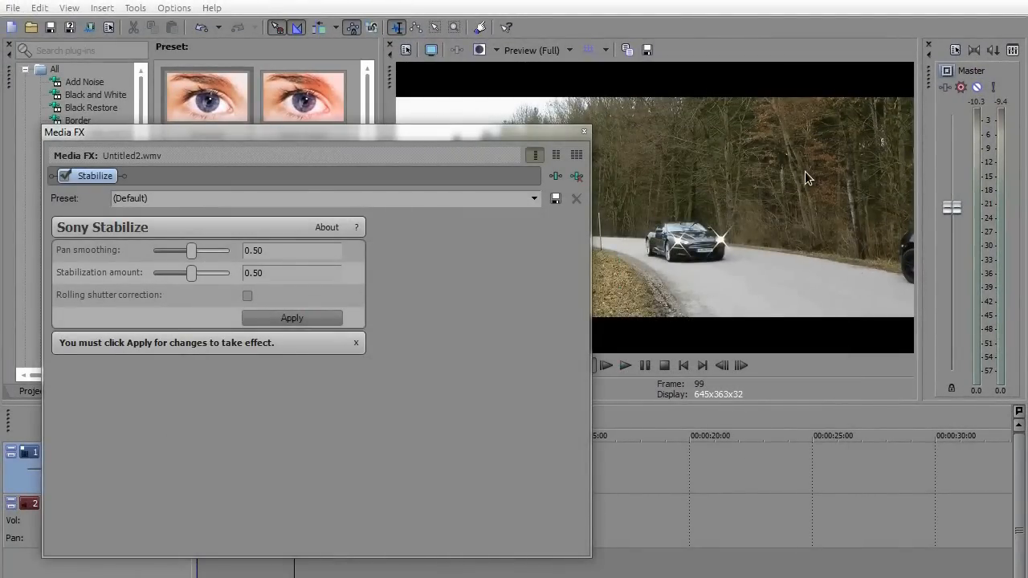
mouse_move(478, 351)
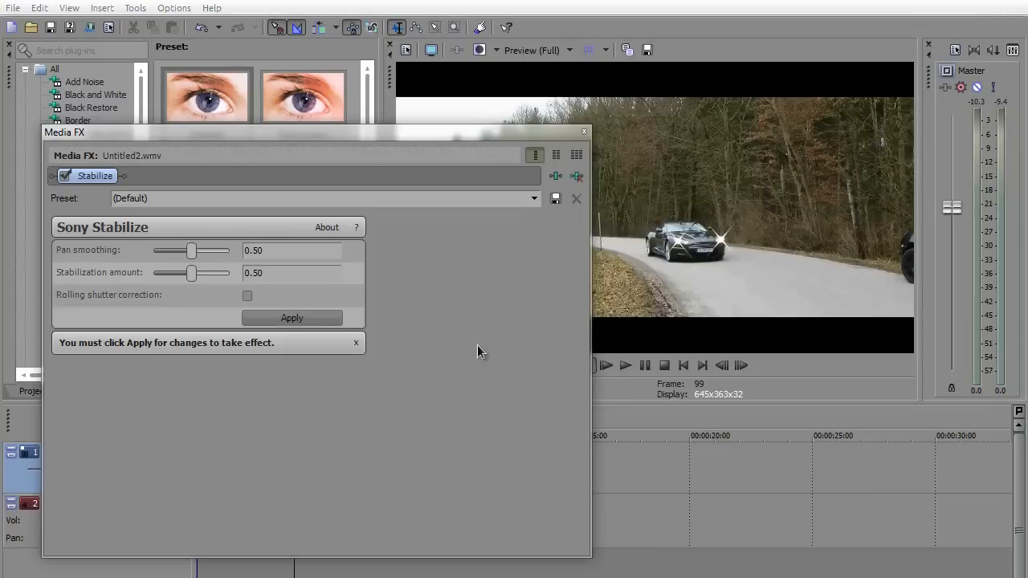
Choose the Light Stabilization preset and apply it to the clip.
left_click(534, 198)
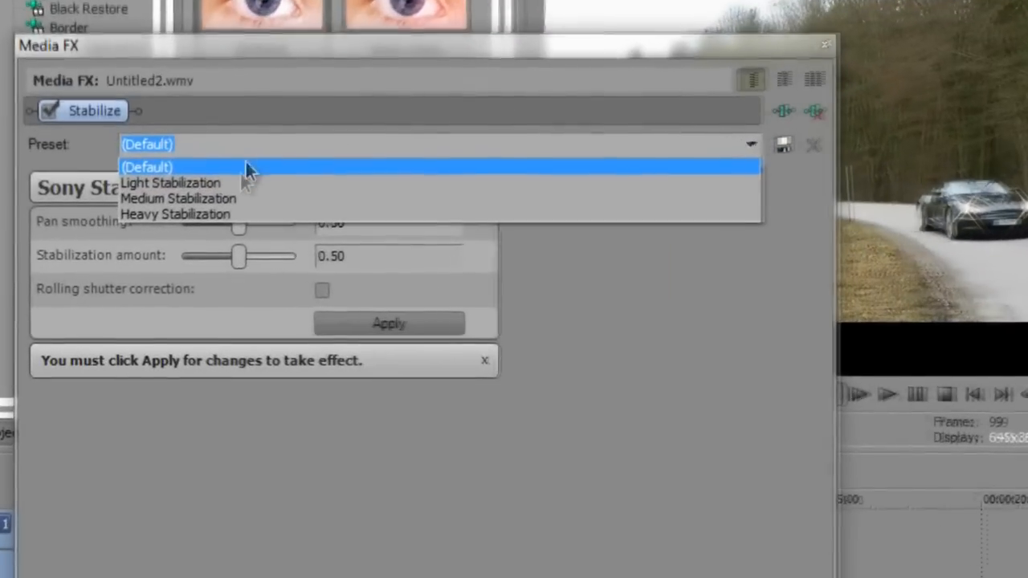
left_click(171, 183)
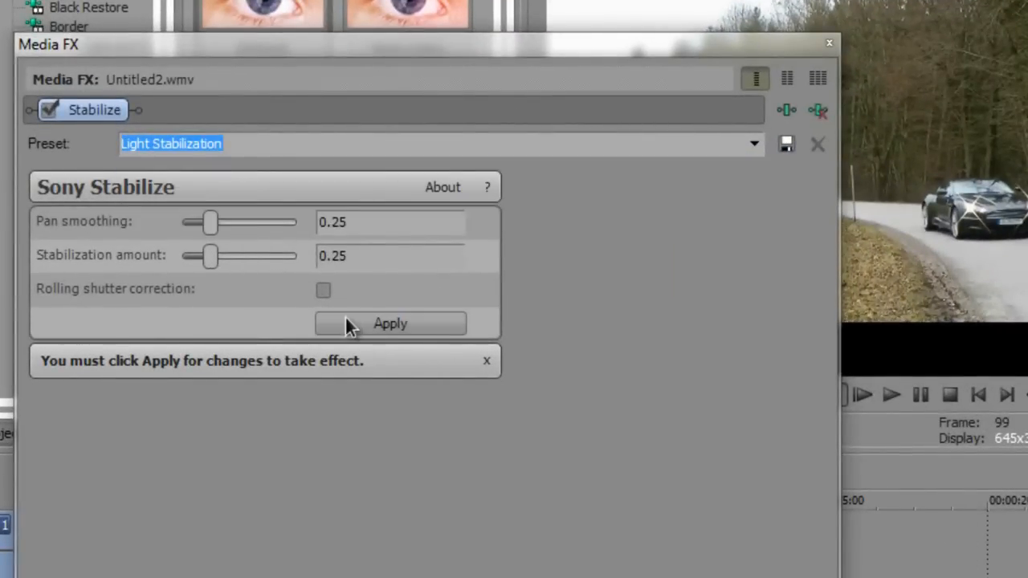
left_click(389, 323)
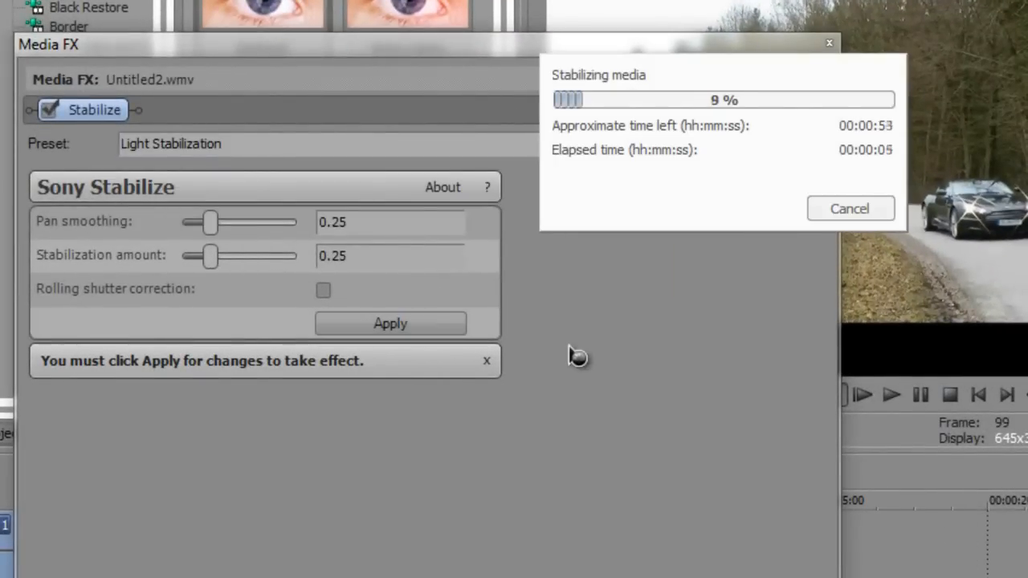